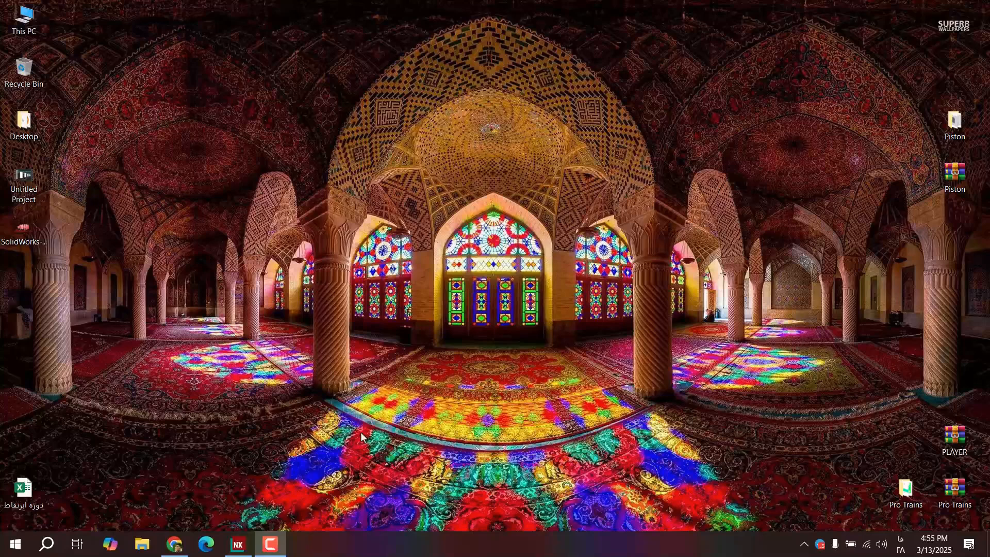
{"action": "mouse_move", "coordinate": [368, 424]}
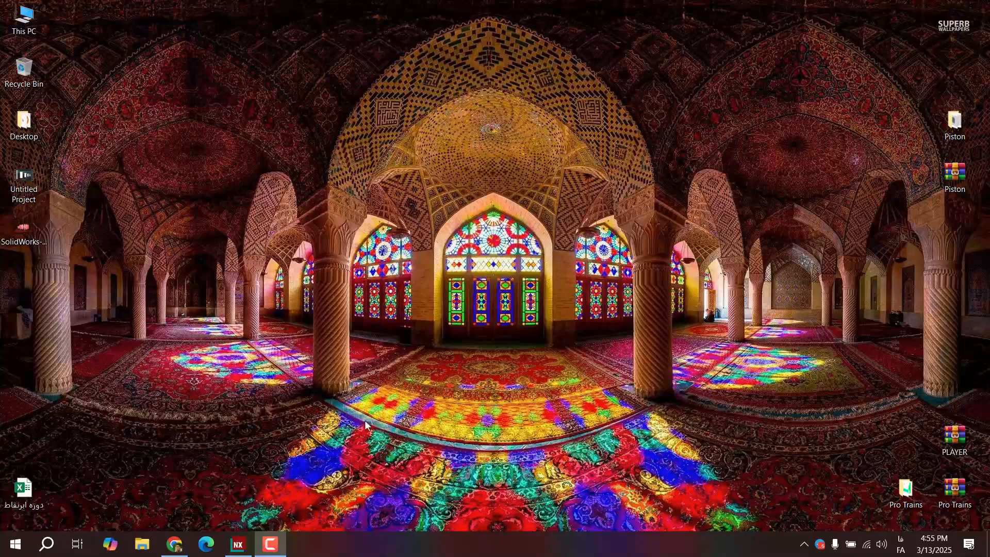
{"action": "mouse_move", "coordinate": [391, 247]}
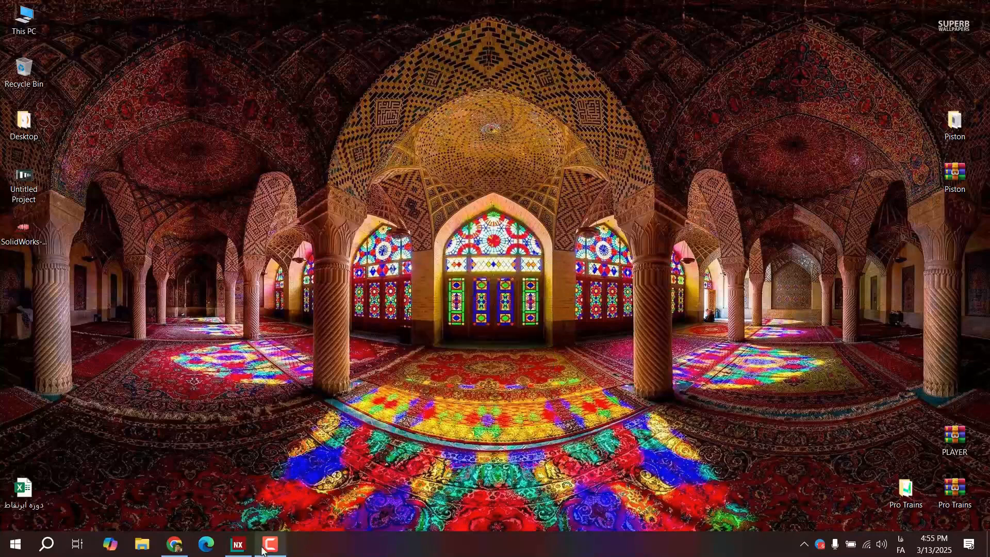
Create a new sketch on the default plane in model1.prt
{"action": "left_click", "coordinate": [237, 544]}
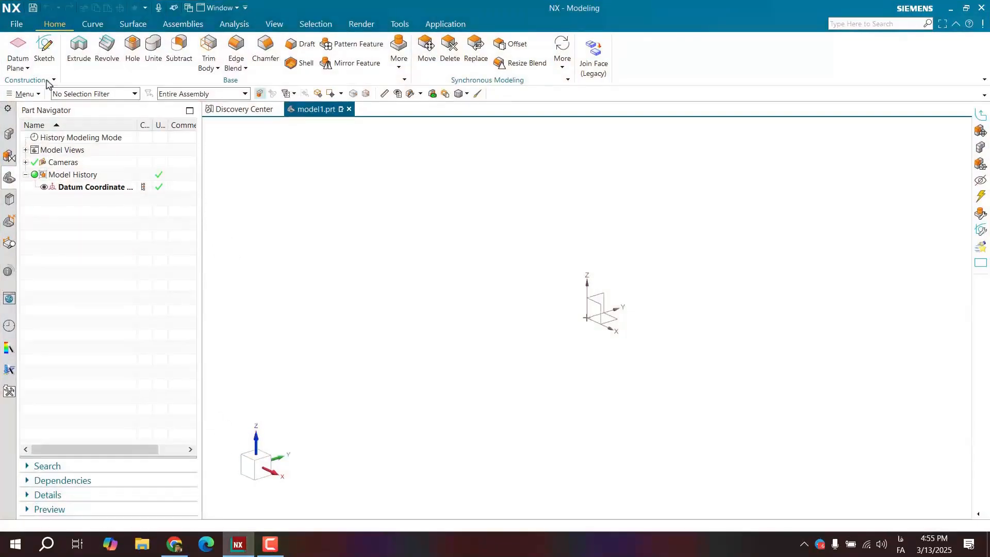
{"action": "left_click", "coordinate": [45, 50]}
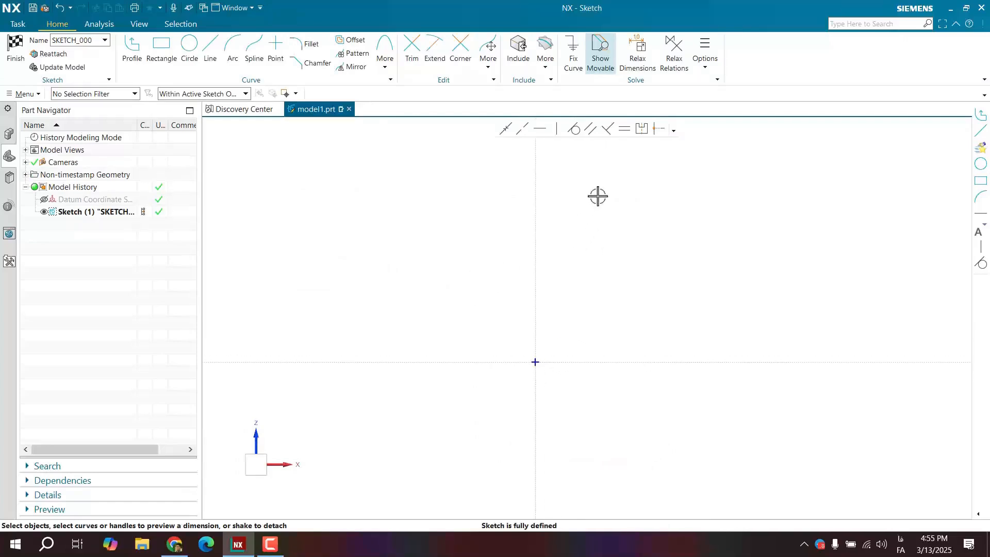
{"action": "mouse_move", "coordinate": [624, 129]}
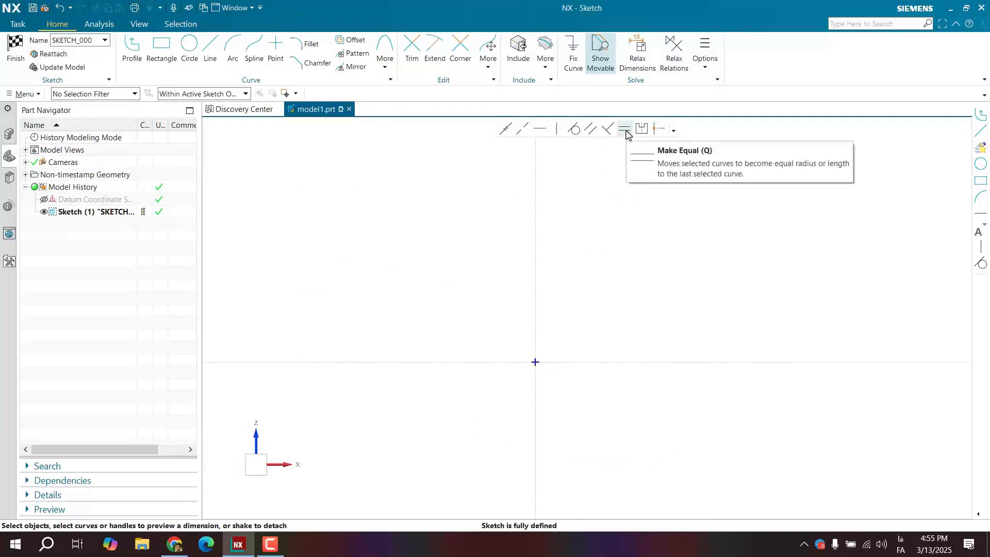
{"action": "mouse_move", "coordinate": [641, 129]}
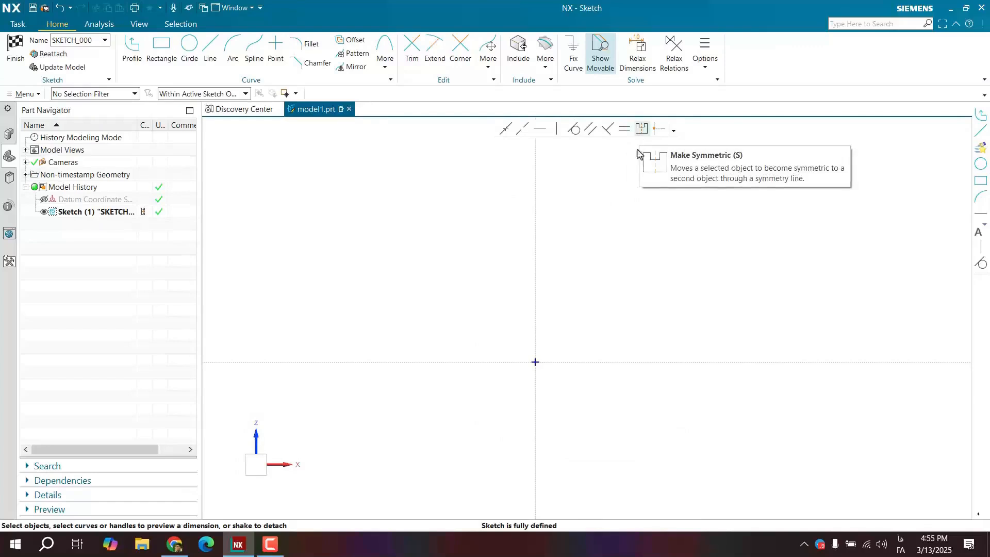
{"action": "mouse_move", "coordinate": [507, 194]}
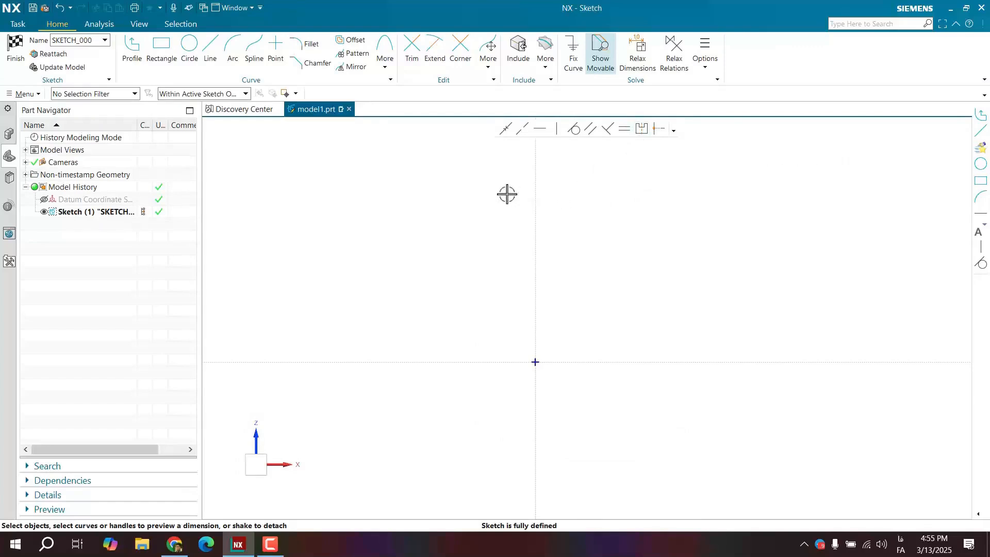
{"action": "mouse_move", "coordinate": [659, 129]}
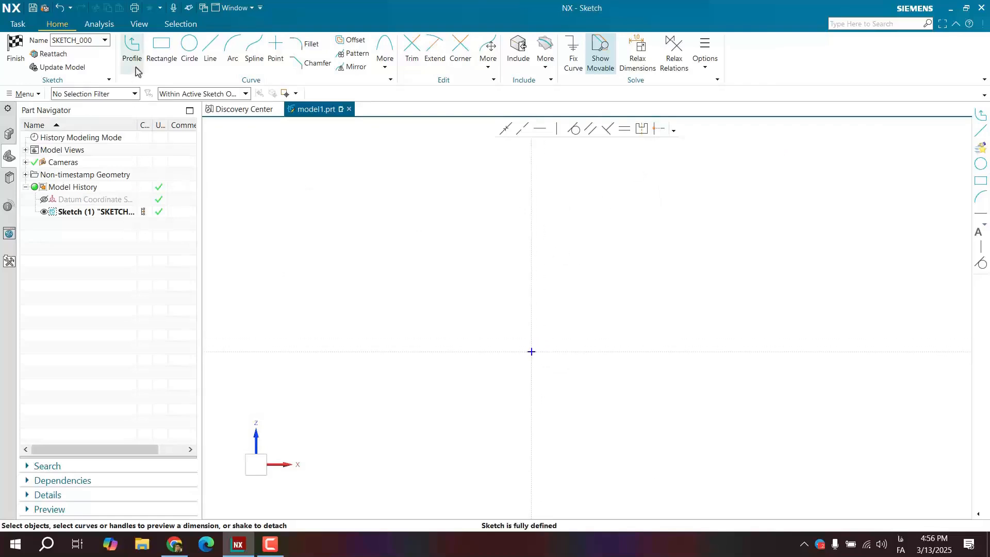
{"action": "mouse_move", "coordinate": [131, 51]}
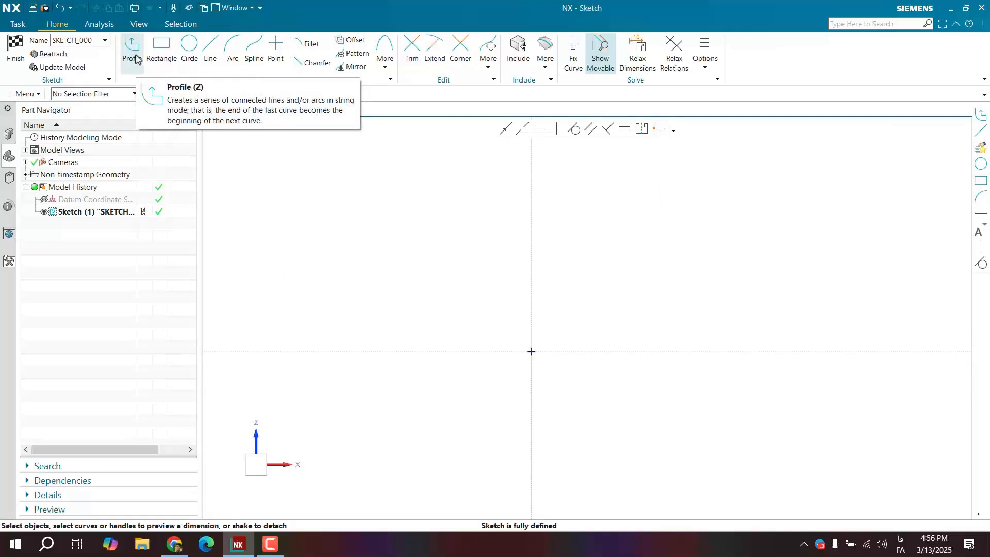
Draw a horizontal line above the origin with length 300
{"action": "left_click", "coordinate": [210, 51]}
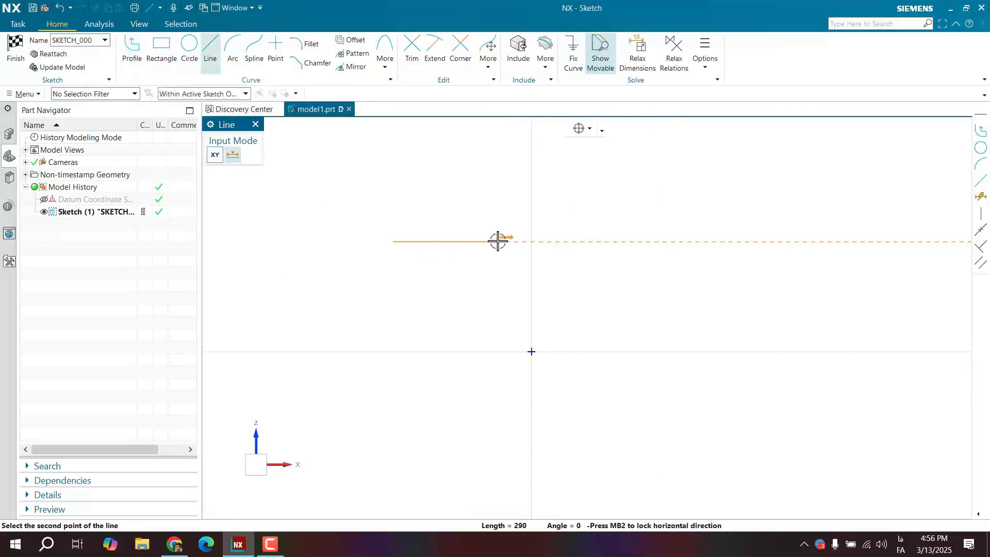
{"action": "left_click", "coordinate": [498, 241]}
{"action": "type", "text": "3"}
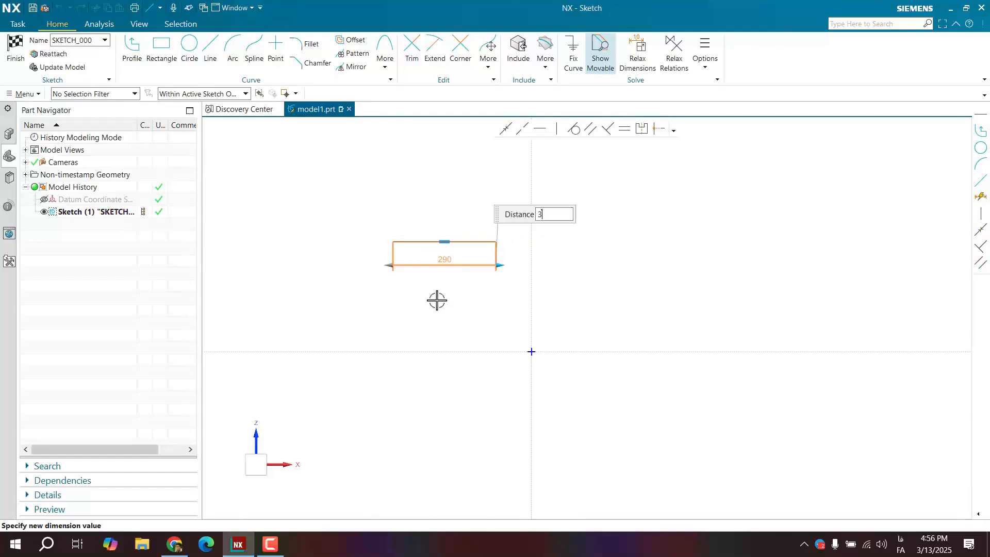
{"action": "key", "text": "enter"}
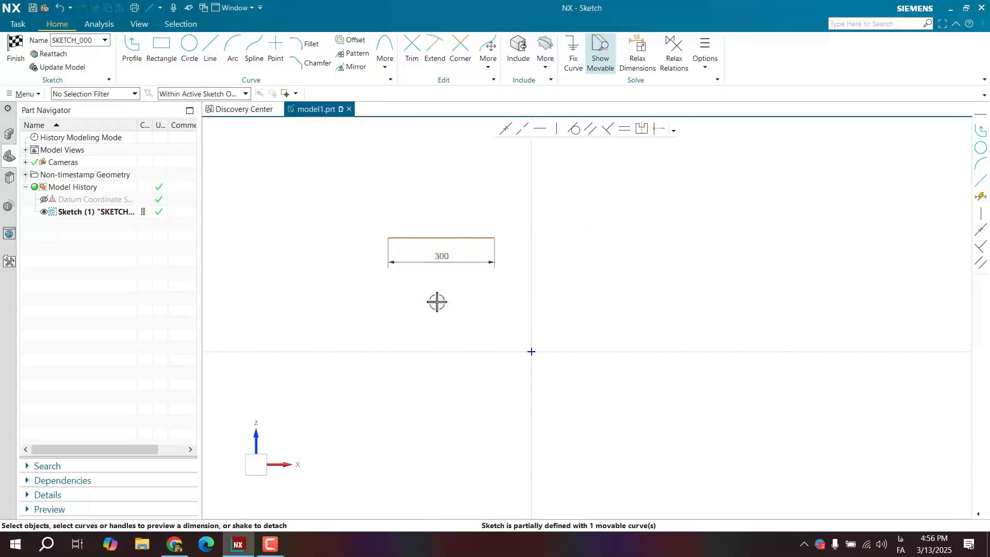
{"action": "left_click_drag", "start_coordinate": [437, 302], "coordinate": [369, 224]}
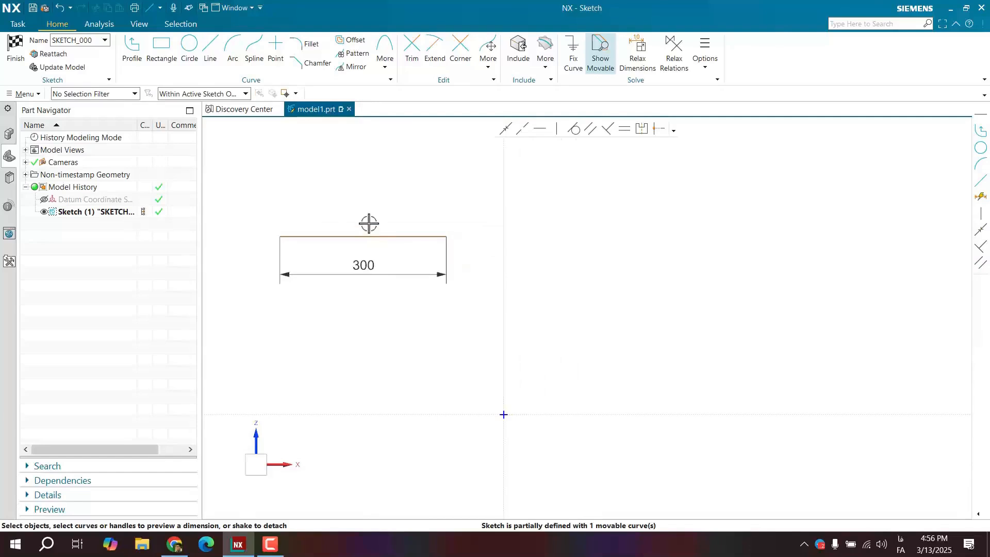
Draw a slanted line right of the 300 line and make both equal length
{"action": "left_click", "coordinate": [210, 50]}
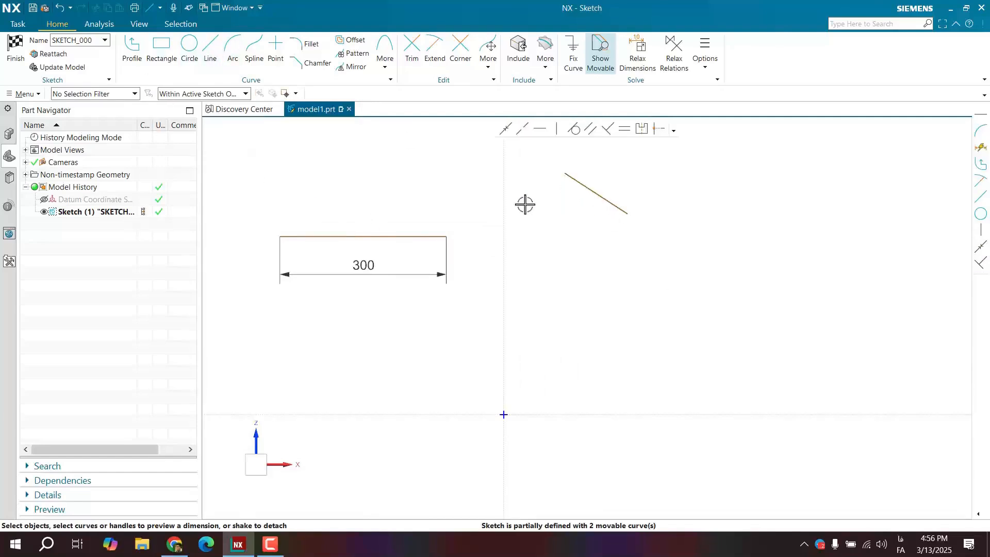
{"action": "mouse_move", "coordinate": [496, 286]}
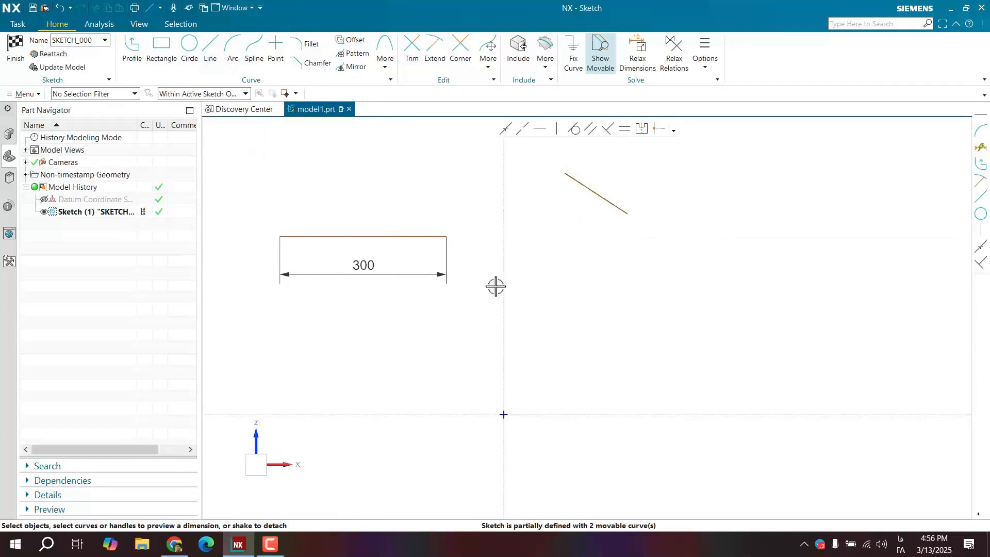
{"action": "left_click", "coordinate": [593, 193]}
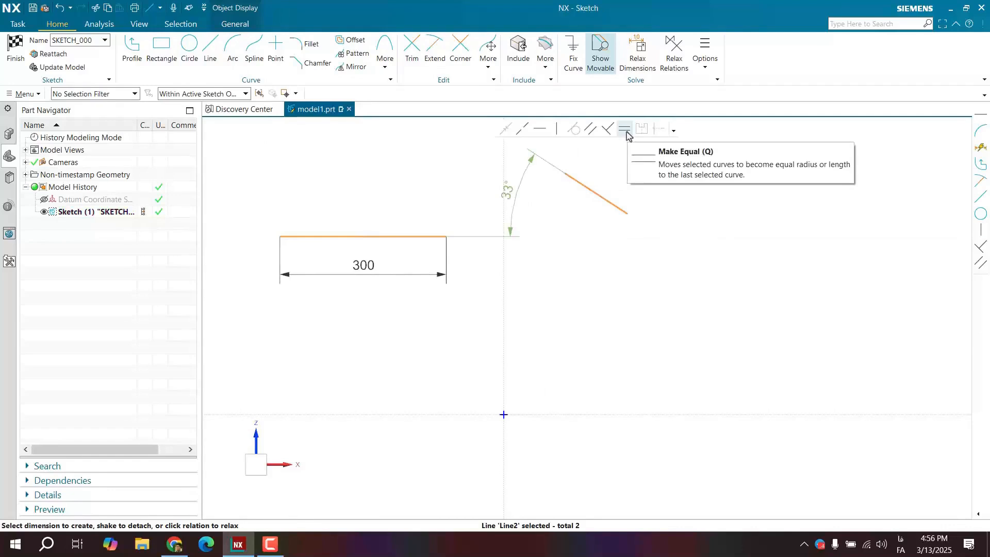
{"action": "mouse_move", "coordinate": [627, 140]}
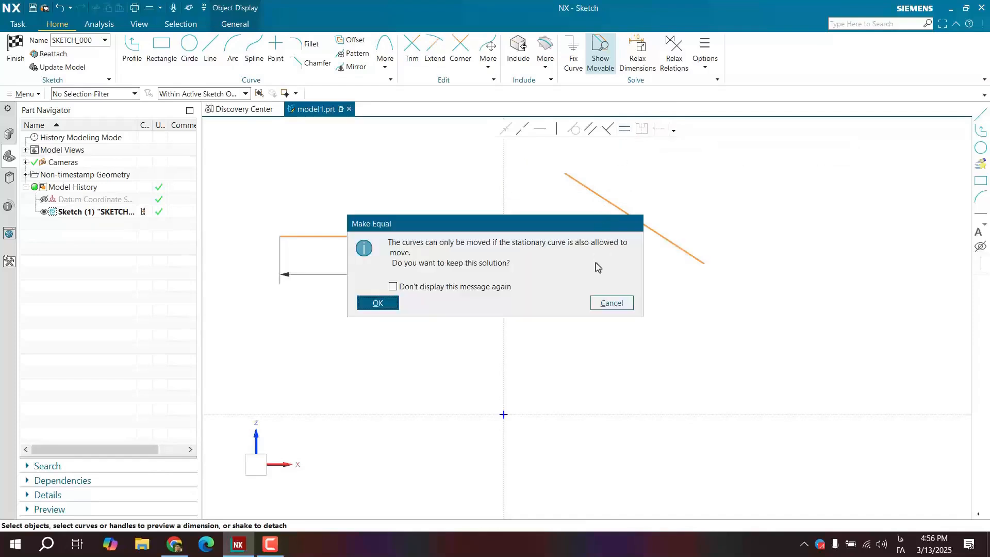
{"action": "left_click", "coordinate": [377, 304]}
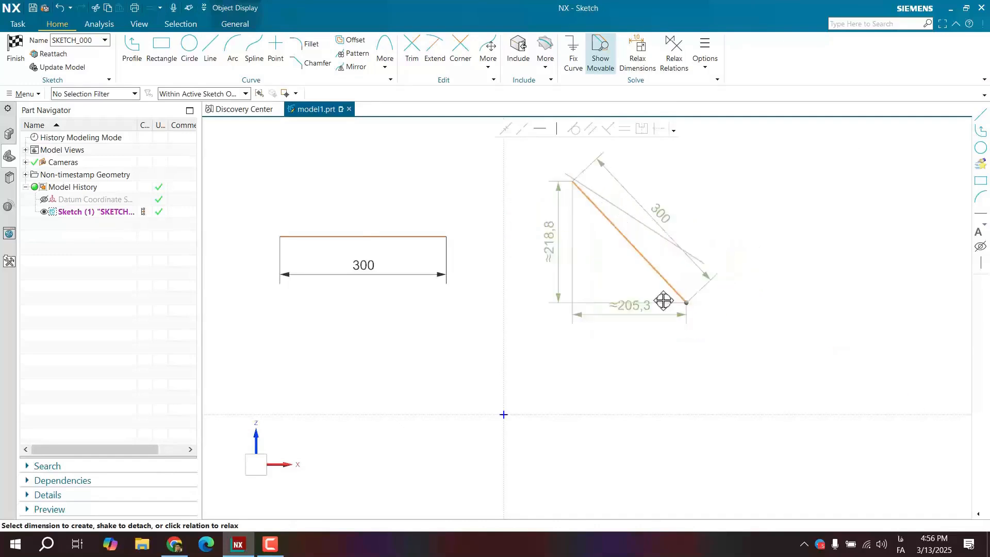
{"action": "left_click_drag", "start_coordinate": [664, 301], "coordinate": [733, 290]}
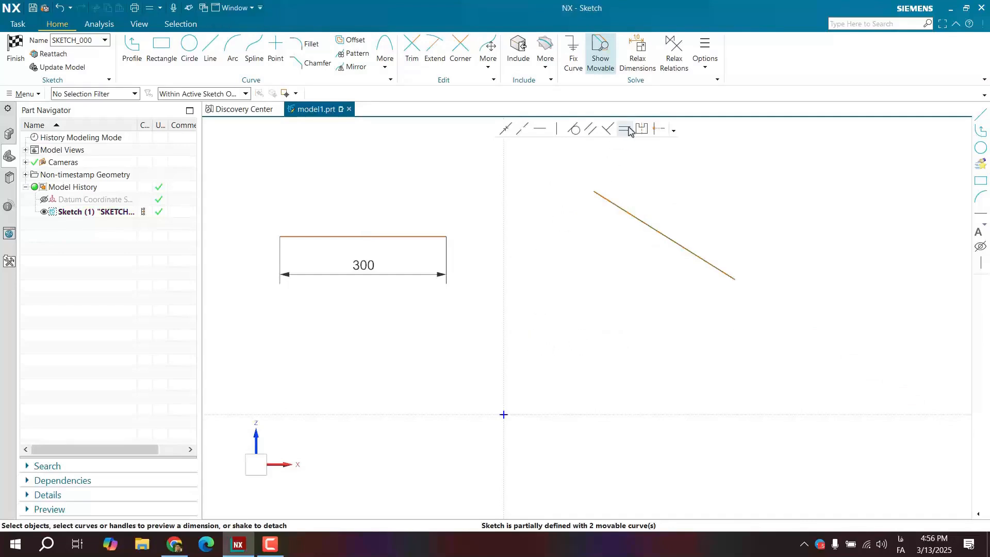
{"action": "mouse_move", "coordinate": [641, 129]}
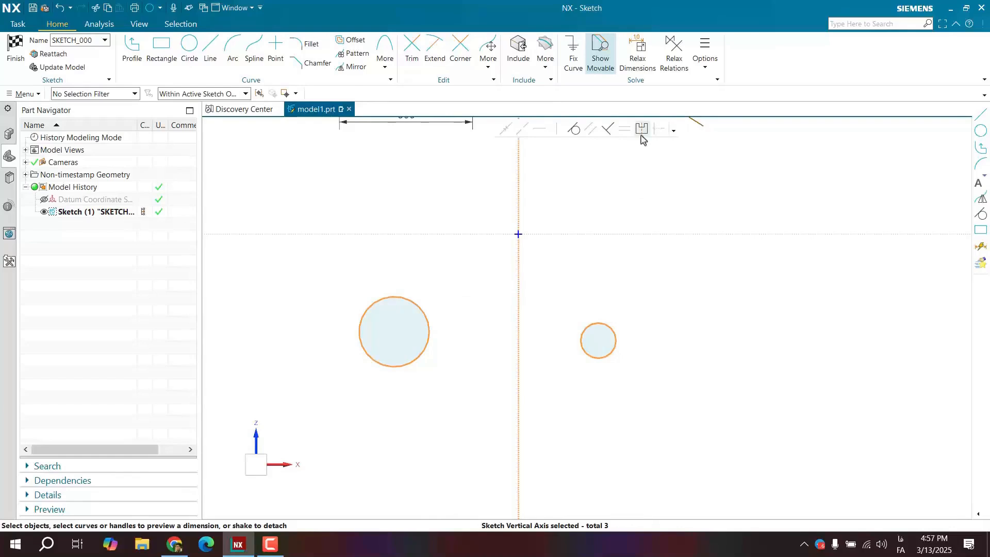
{"action": "mouse_move", "coordinate": [642, 128]}
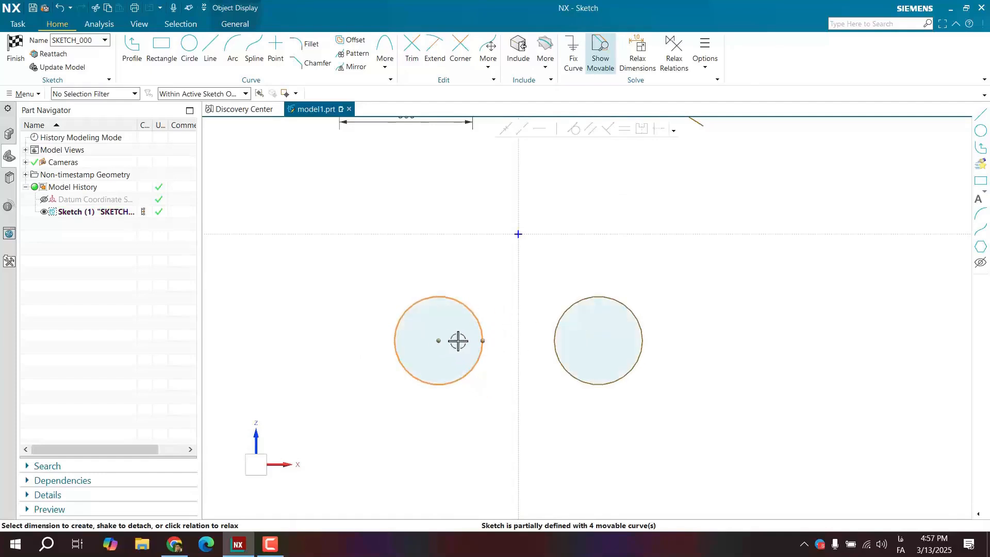
Drag the left circle to confirm it mirrors the right circle about the vertical axis
{"action": "left_click_drag", "start_coordinate": [458, 341], "coordinate": [476, 355]}
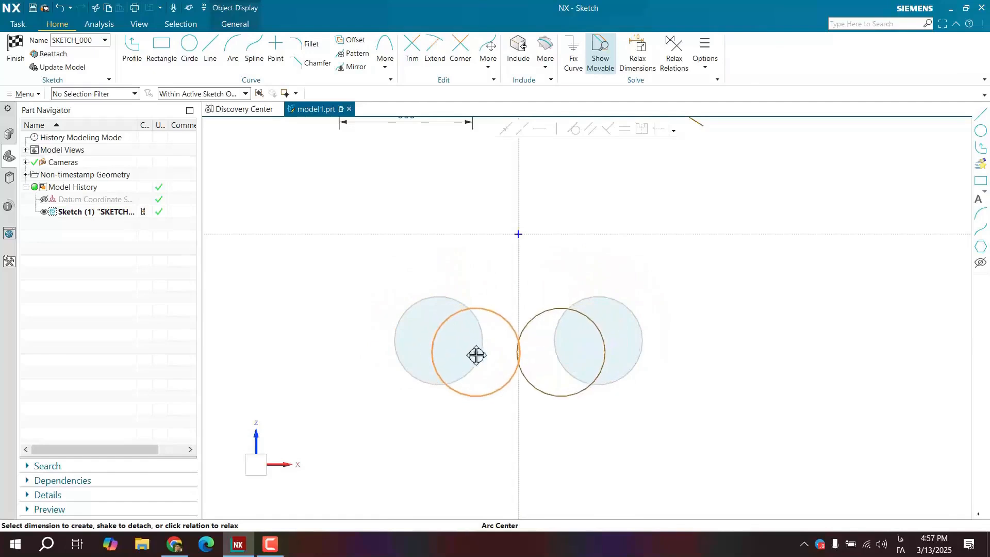
{"action": "left_click_drag", "start_coordinate": [477, 355], "coordinate": [447, 317]}
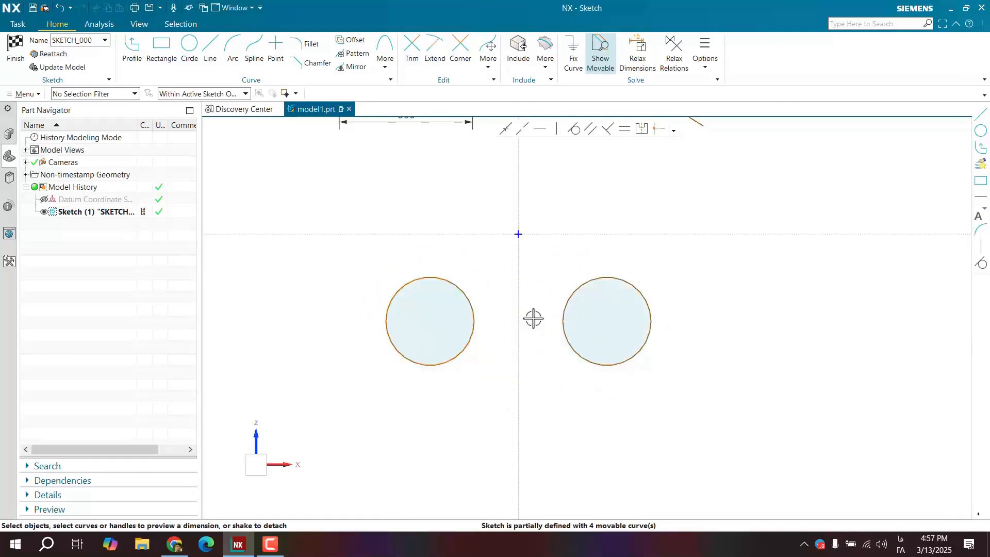
{"action": "mouse_move", "coordinate": [586, 208]}
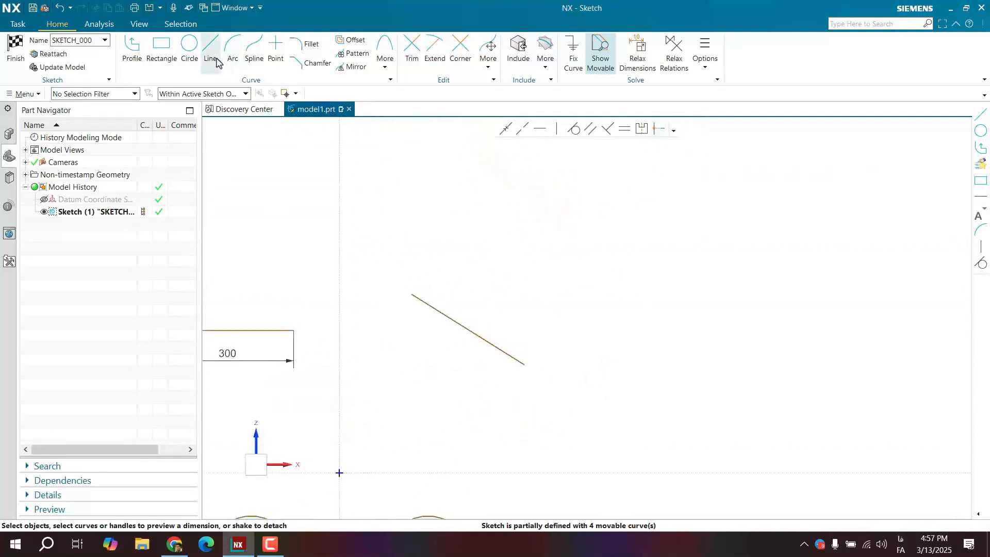
Draw a new line above the slanted line and select its endpoints
{"action": "left_click", "coordinate": [211, 48]}
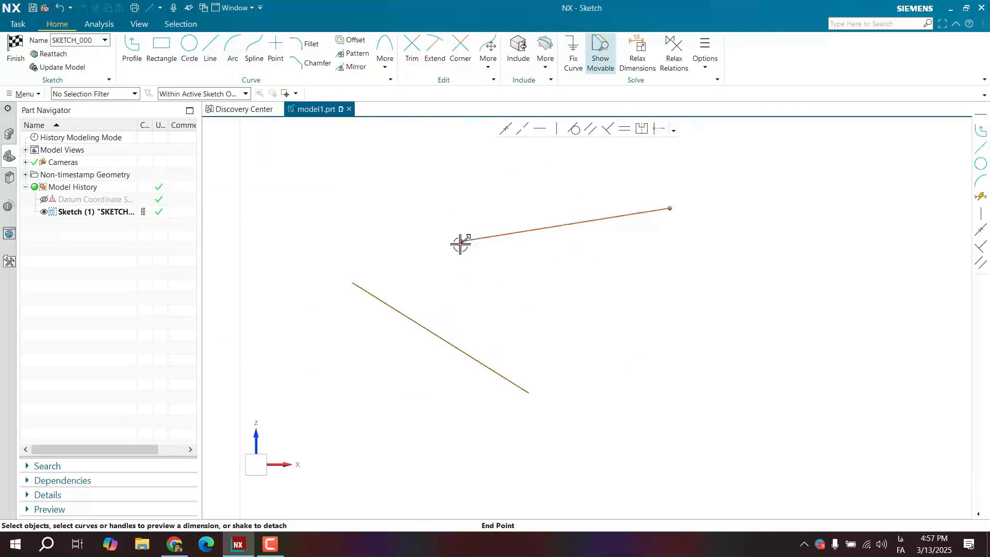
{"action": "mouse_move", "coordinate": [441, 338]}
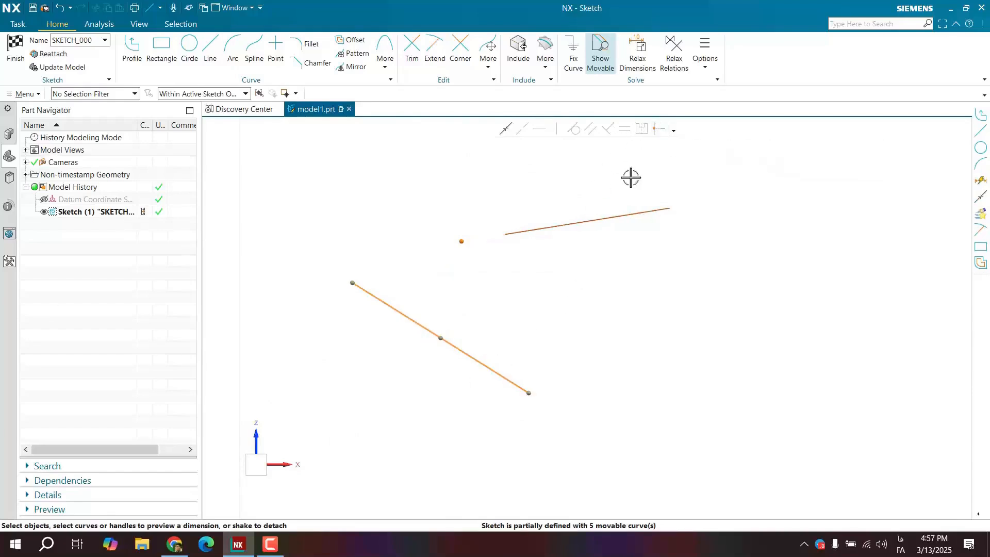
{"action": "left_click", "coordinate": [587, 221]}
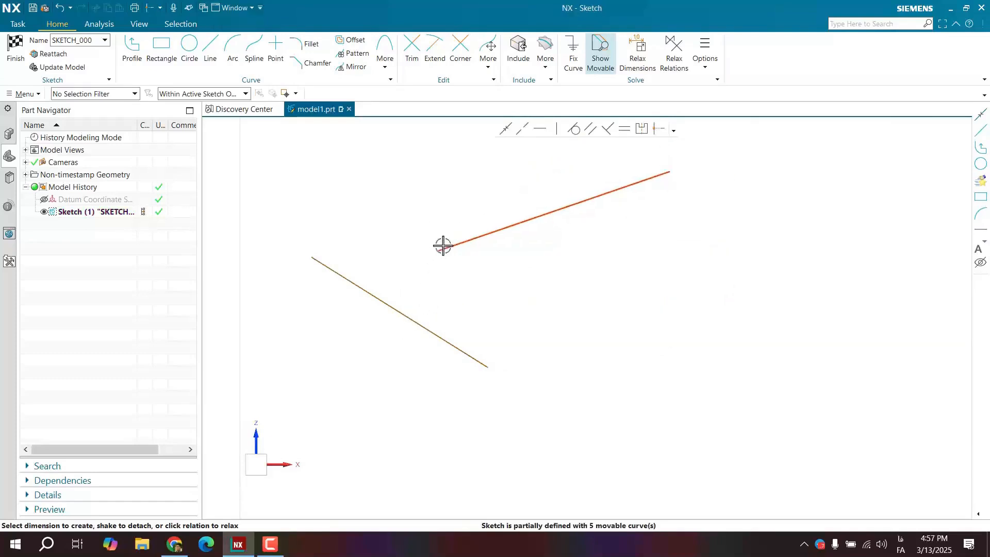
{"action": "left_click", "coordinate": [442, 245]}
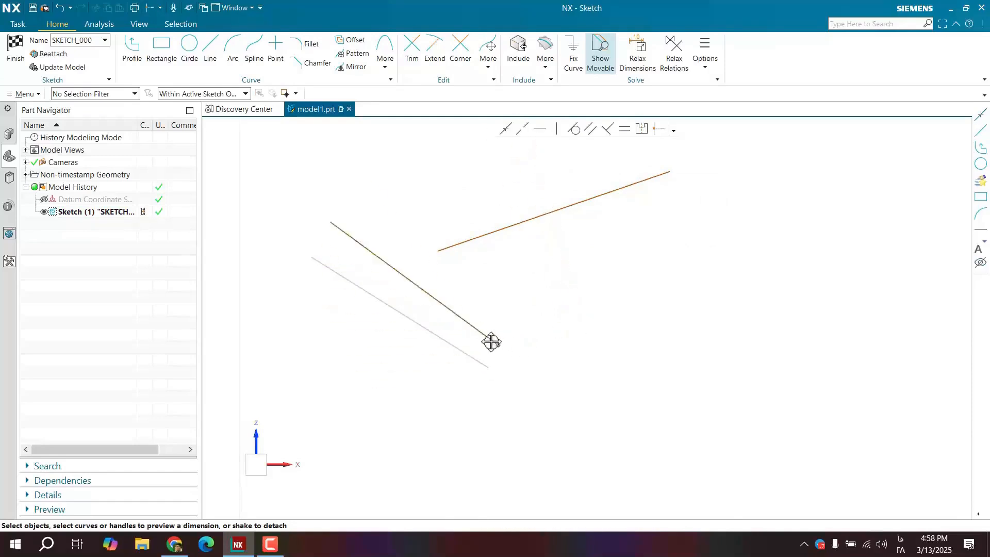
Drag the upper line's lower endpoint onto the slanted line
{"action": "left_click_drag", "start_coordinate": [492, 342], "coordinate": [464, 322]}
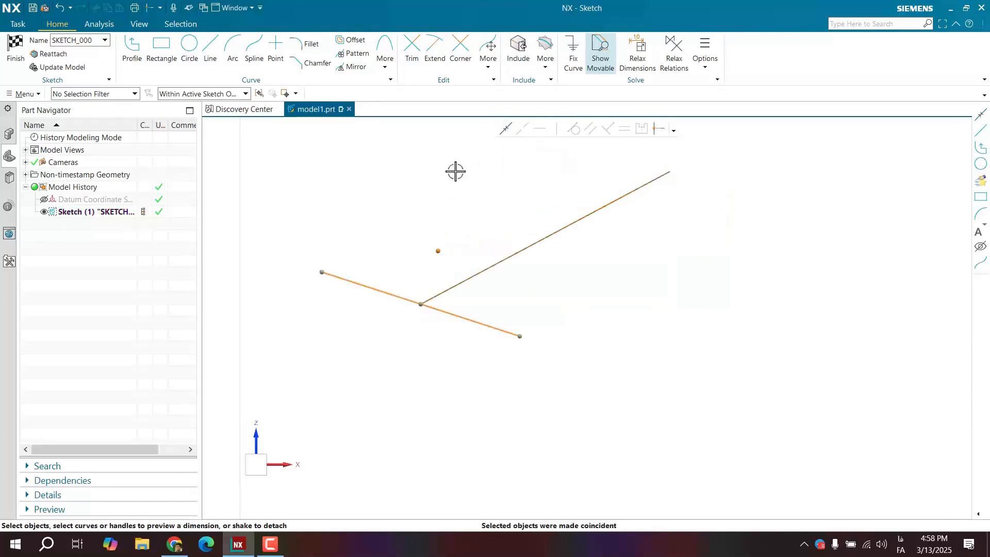
{"action": "mouse_move", "coordinate": [423, 305]}
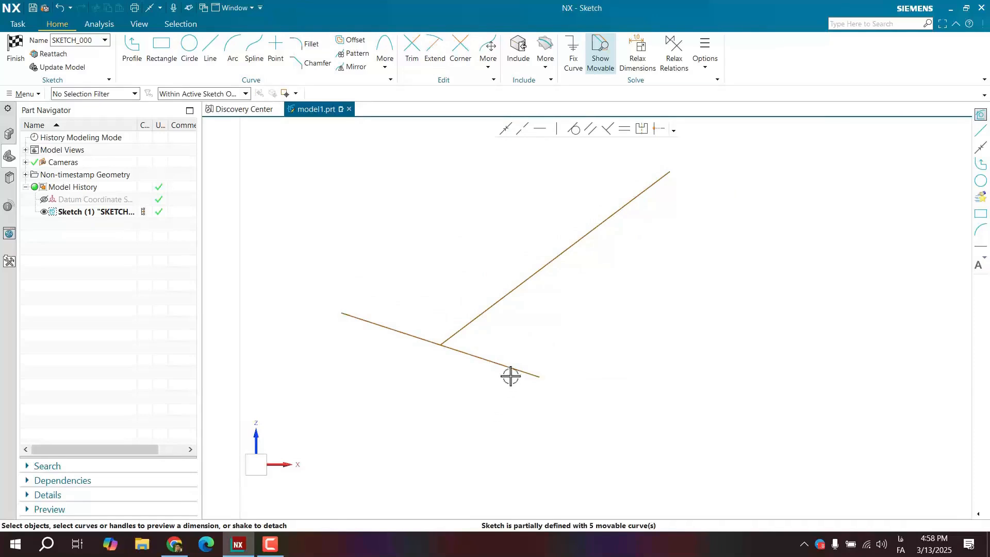
Rotate the lower slanted line steeper, with the upper line still attached
{"action": "left_click_drag", "start_coordinate": [510, 376], "coordinate": [570, 384]}
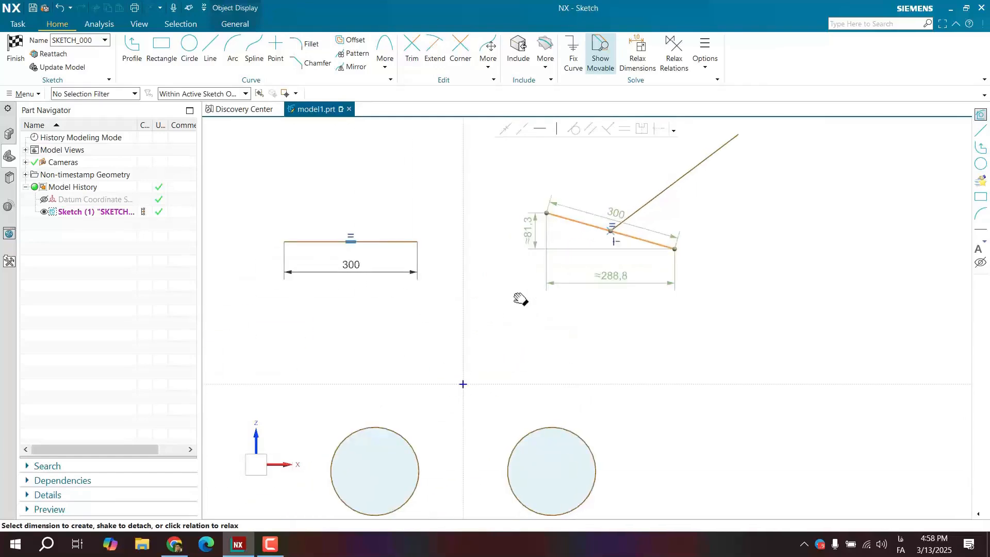
{"action": "mouse_move", "coordinate": [596, 225]}
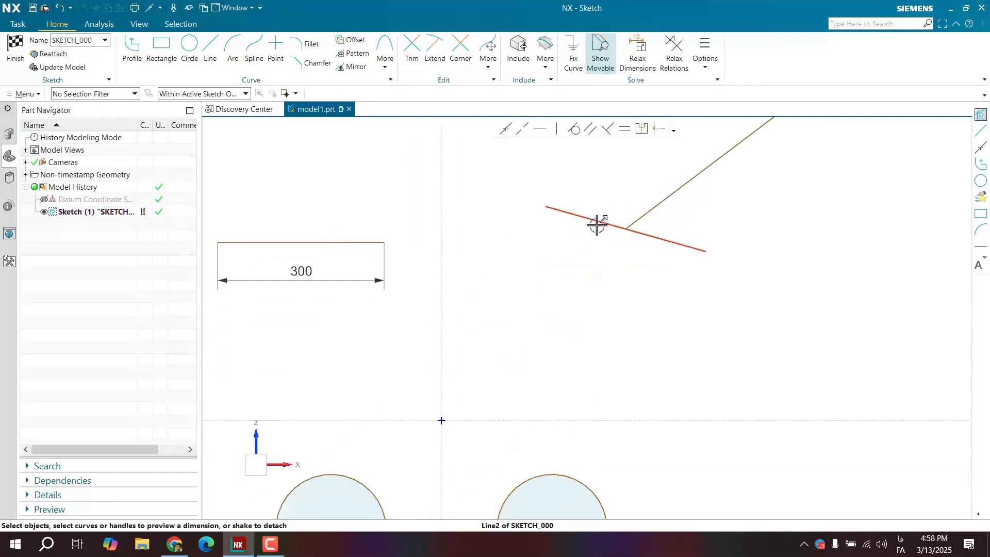
{"action": "left_click", "coordinate": [596, 226]}
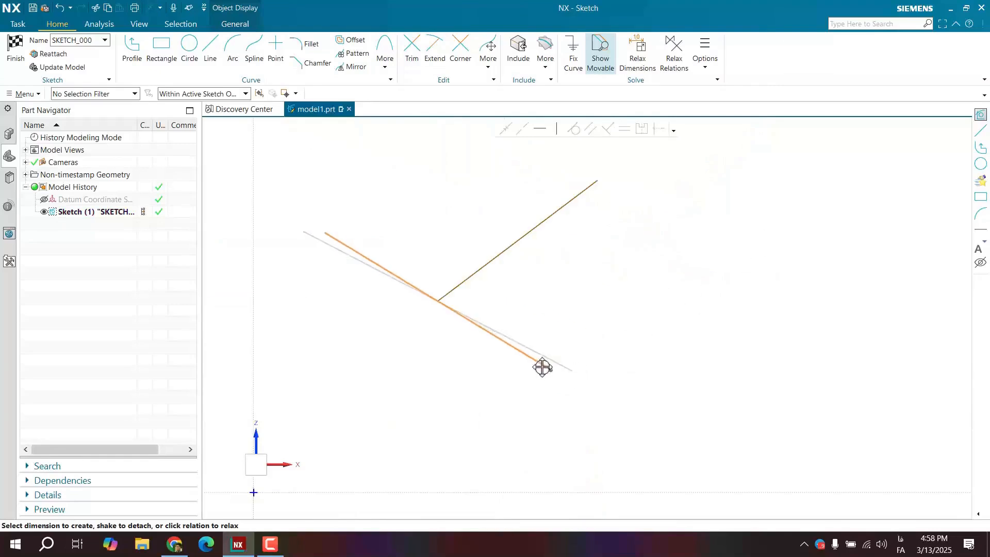
{"action": "left_click_drag", "start_coordinate": [542, 367], "coordinate": [401, 227]}
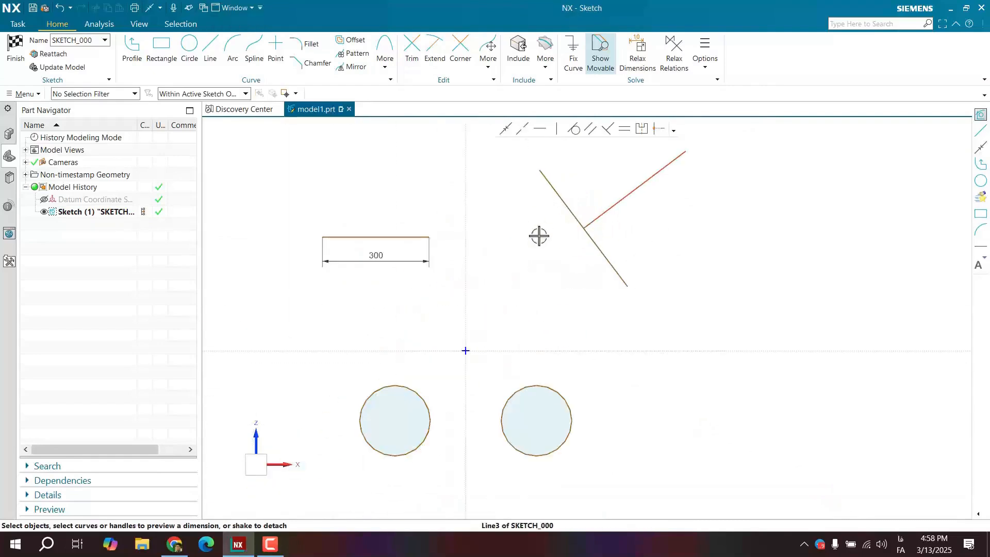
{"action": "mouse_move", "coordinate": [661, 129]}
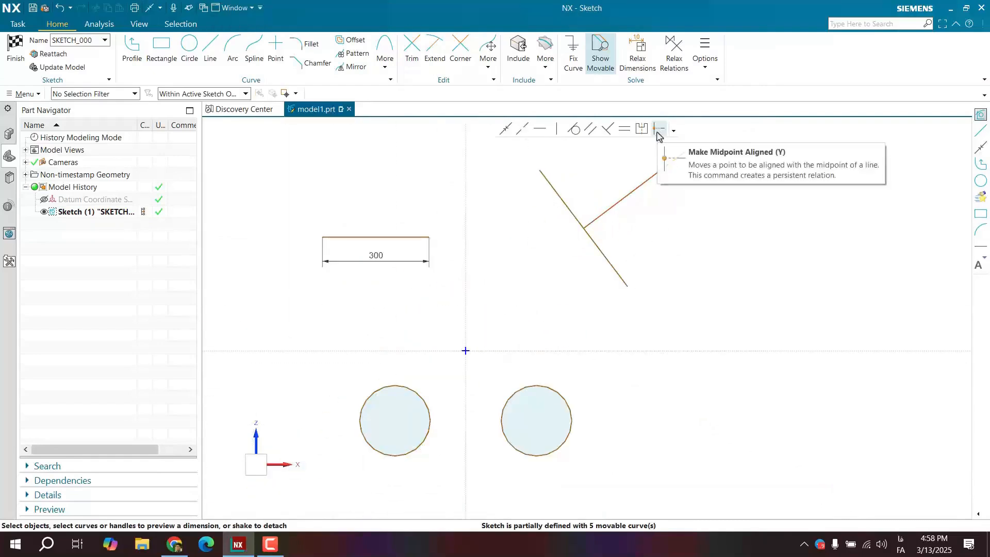
{"action": "mouse_move", "coordinate": [642, 129]}
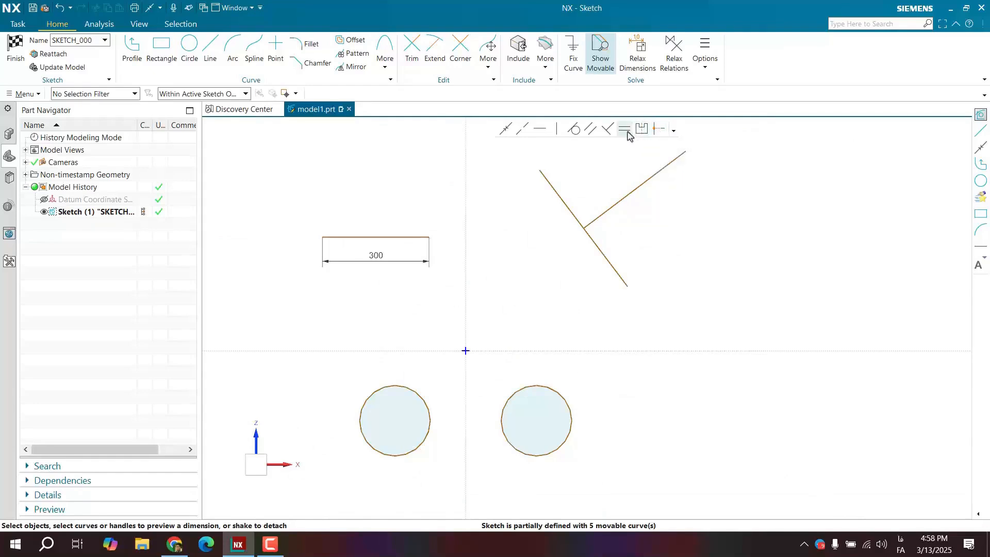
{"action": "mouse_move", "coordinate": [624, 129]}
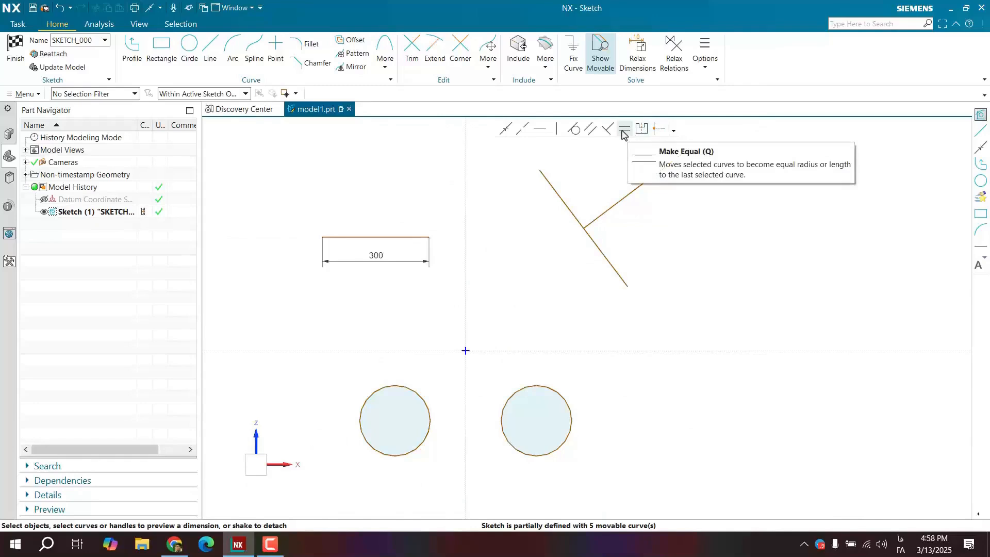
{"action": "mouse_move", "coordinate": [623, 144]}
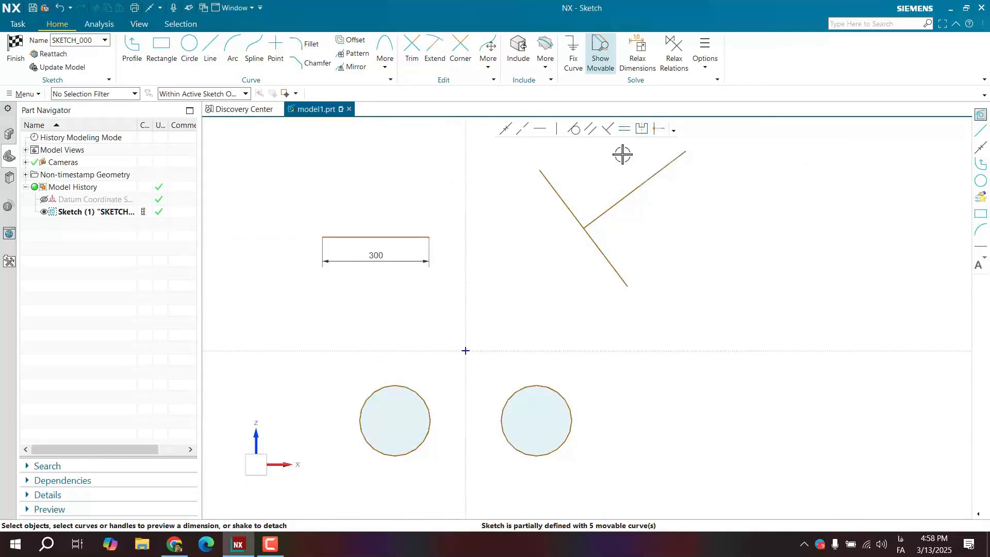
{"action": "mouse_move", "coordinate": [624, 129]}
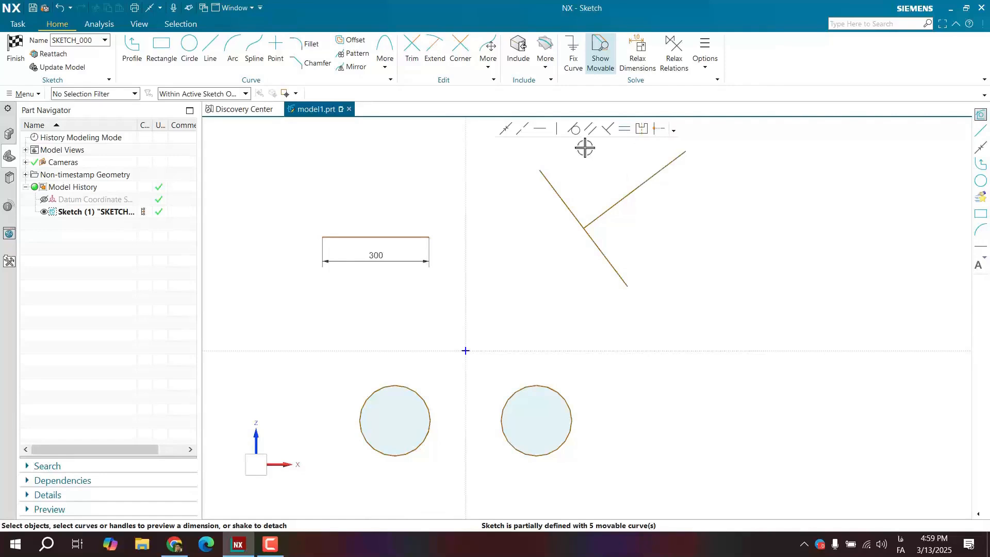
{"action": "mouse_move", "coordinate": [574, 130]}
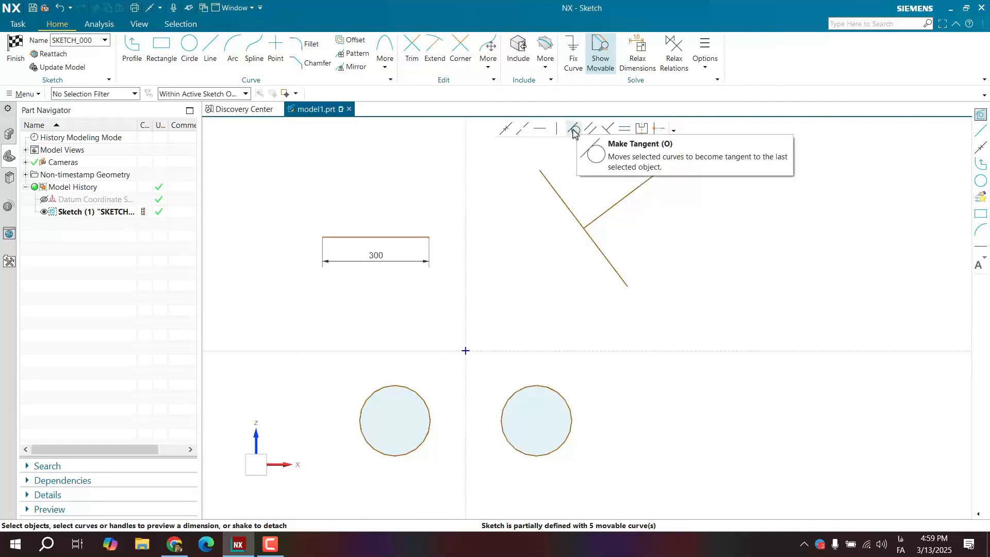
{"action": "mouse_move", "coordinate": [452, 382]}
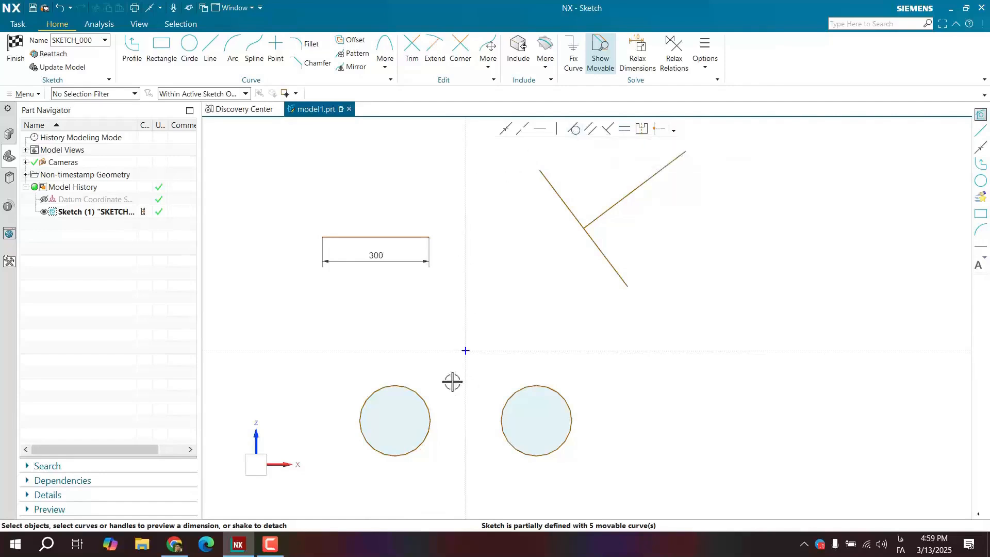